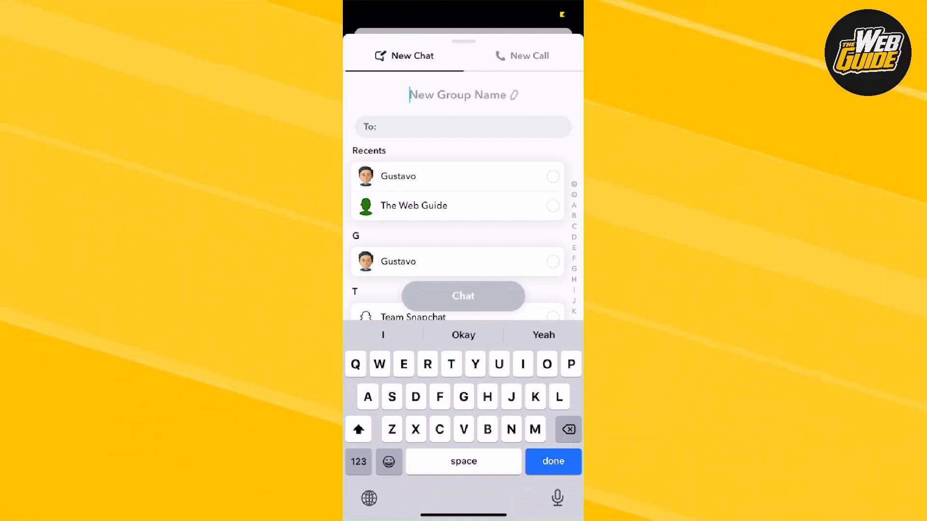
Enter 'Tutorial' as the new group chat's name using the autocomplete suggestion
type("T")
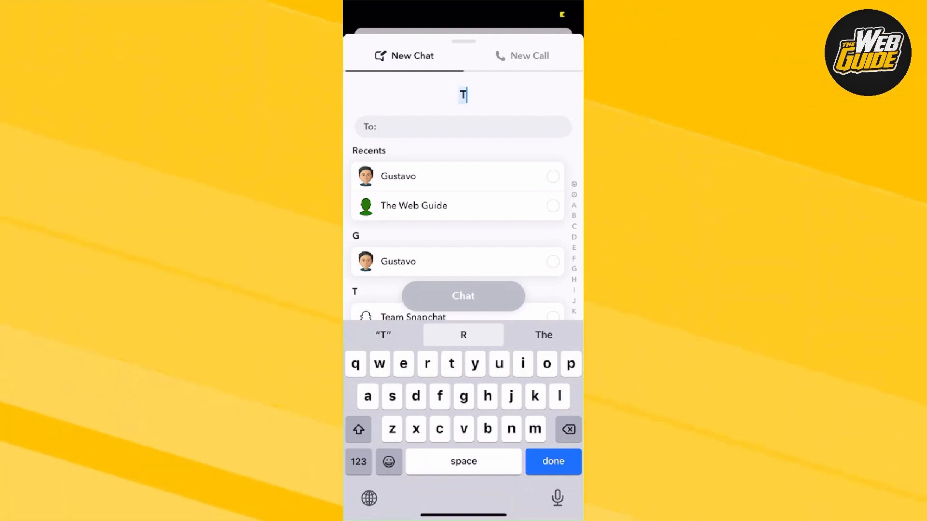
type("u")
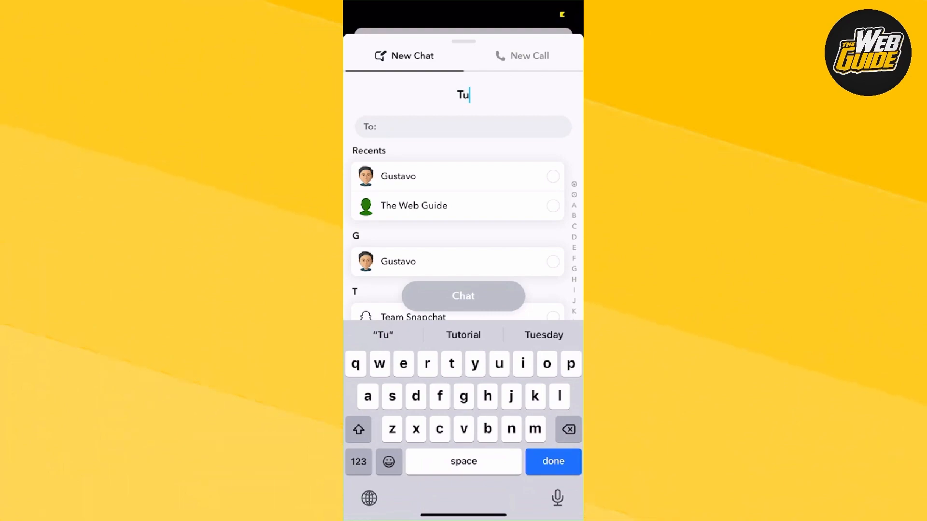
left_click(463, 334)
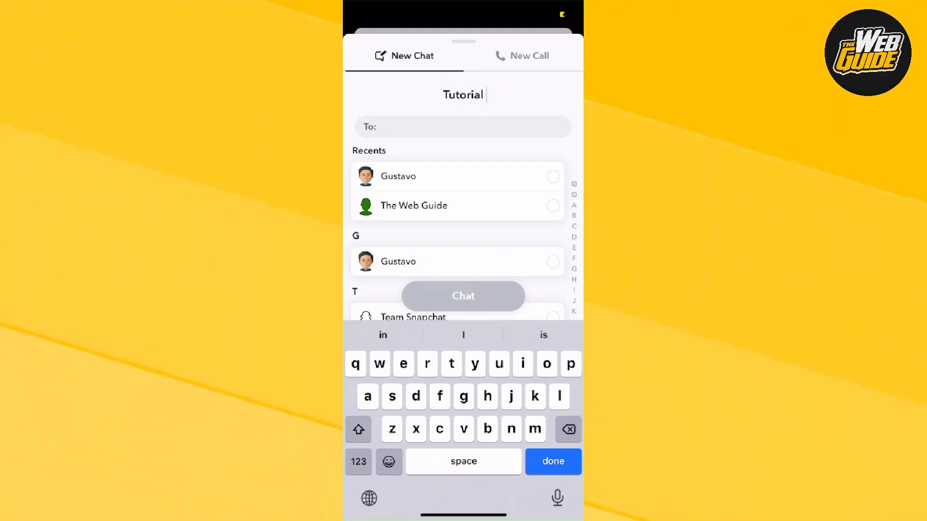